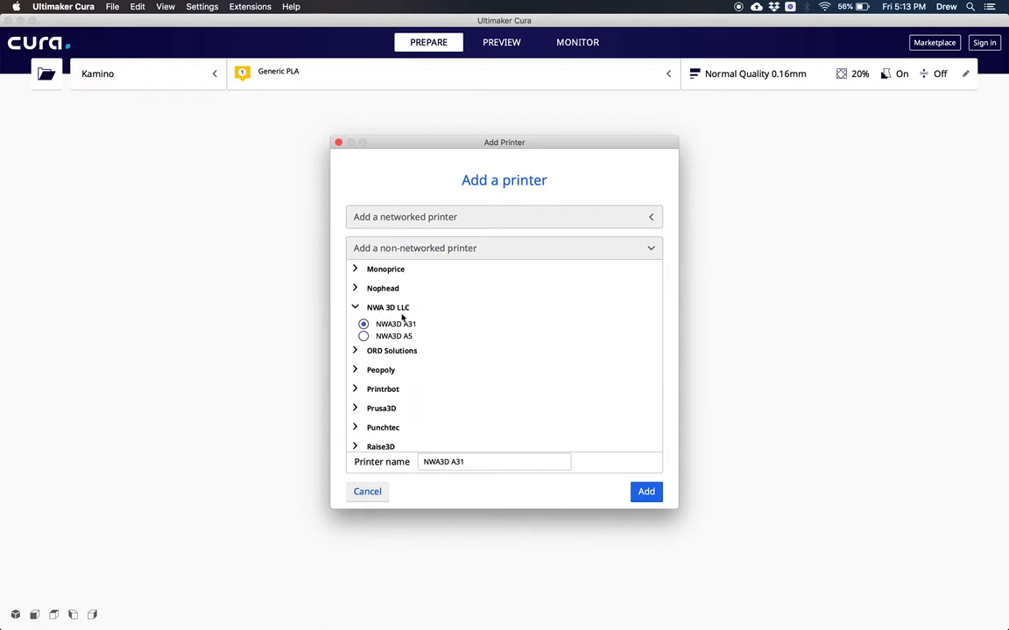
Add the NWA3D A31 from NWA 3D LLC as a new non-networked printer
{"action": "left_click", "coordinate": [647, 491]}
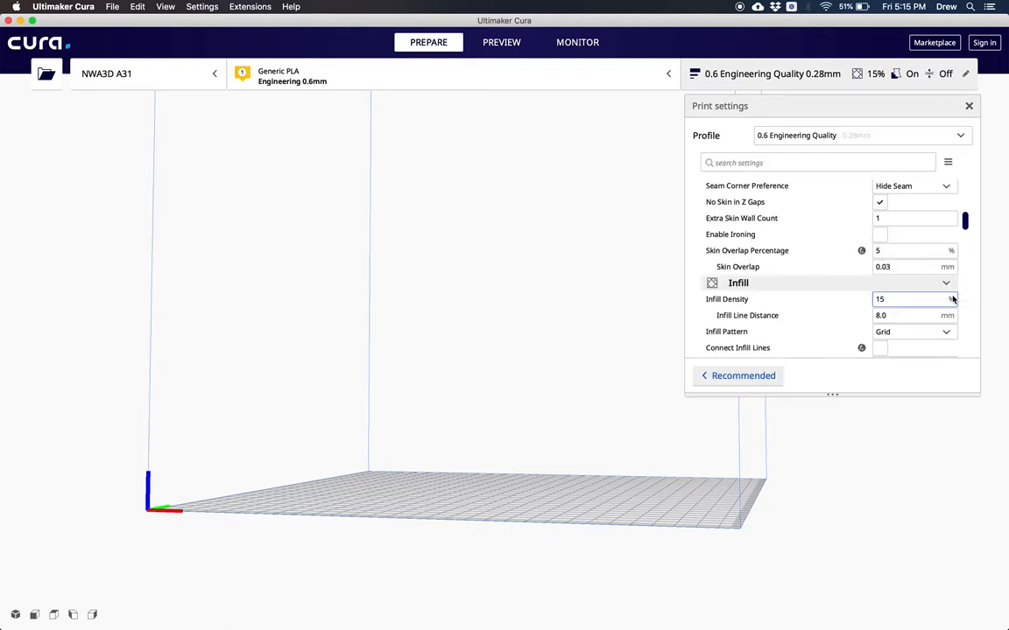
Set Infill Density to 15% in the Custom print settings under the Engineering profile
{"action": "left_click", "coordinate": [742, 376]}
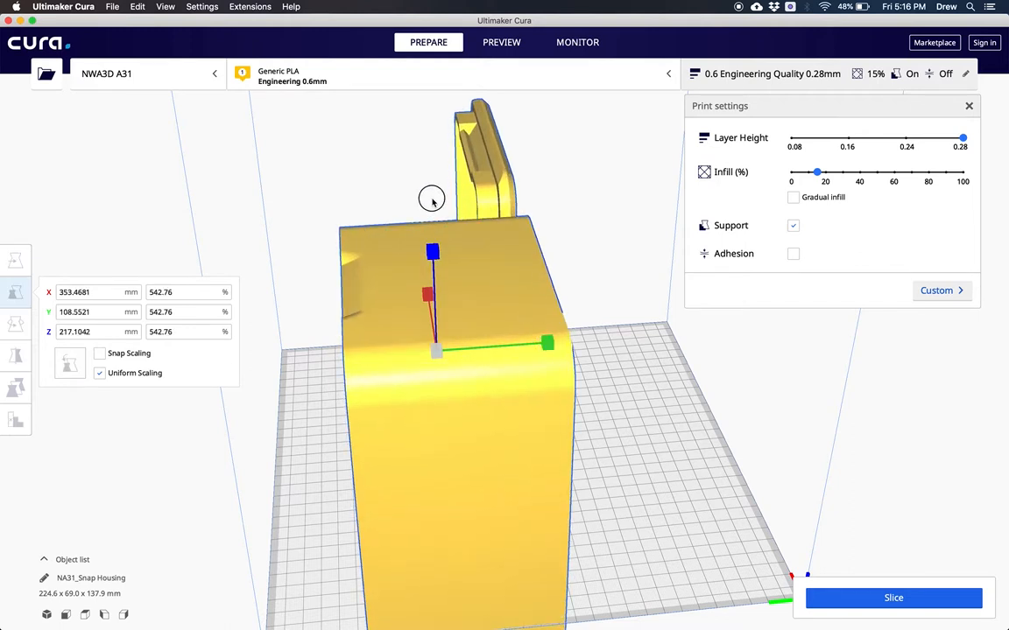
Scale the NA31_Snap Housing uniformly to 542.76% with the Scale tool
{"action": "left_click", "coordinate": [15, 324]}
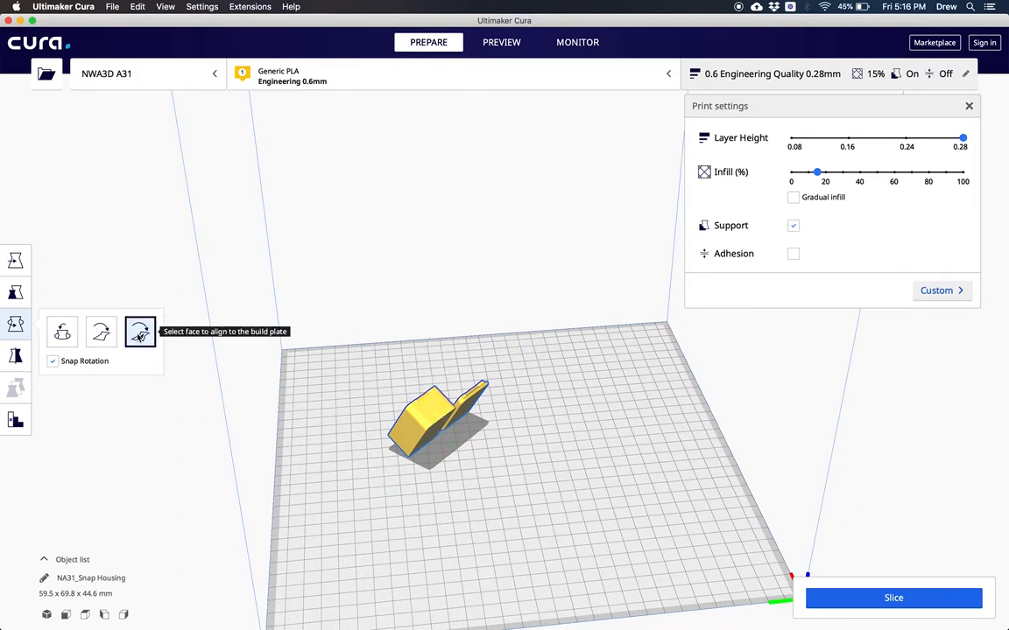